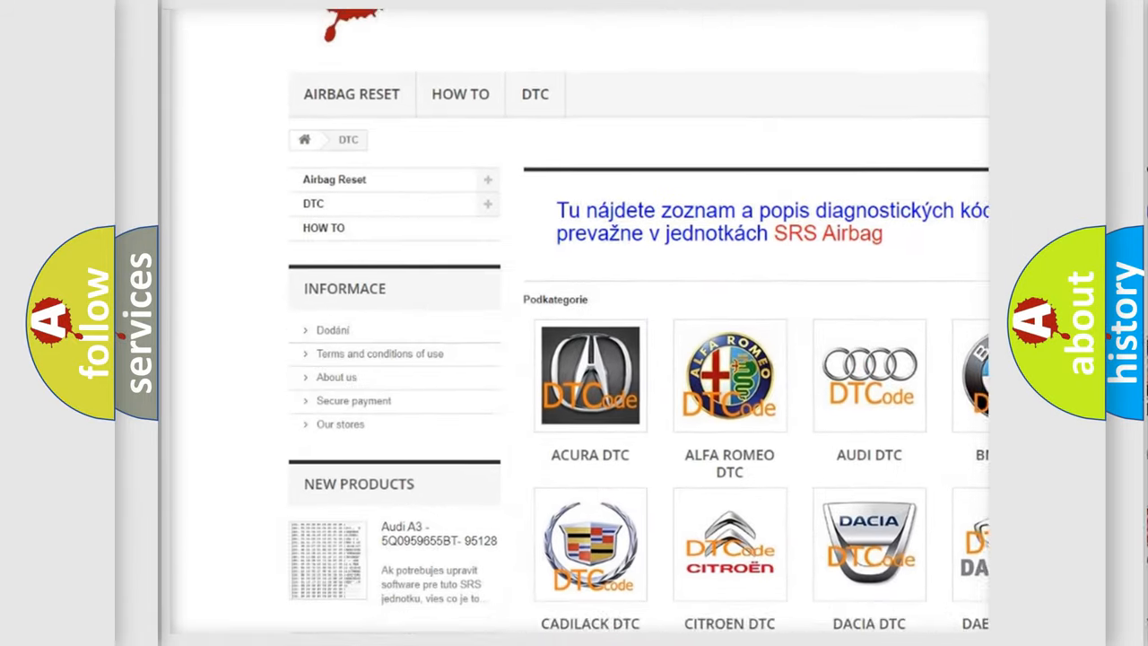
Complete the Audi DTC card's code field to read P1677 by entering the trailing '77'
{"action": "scroll", "scroll_direction": "down", "scroll_amount": 3}
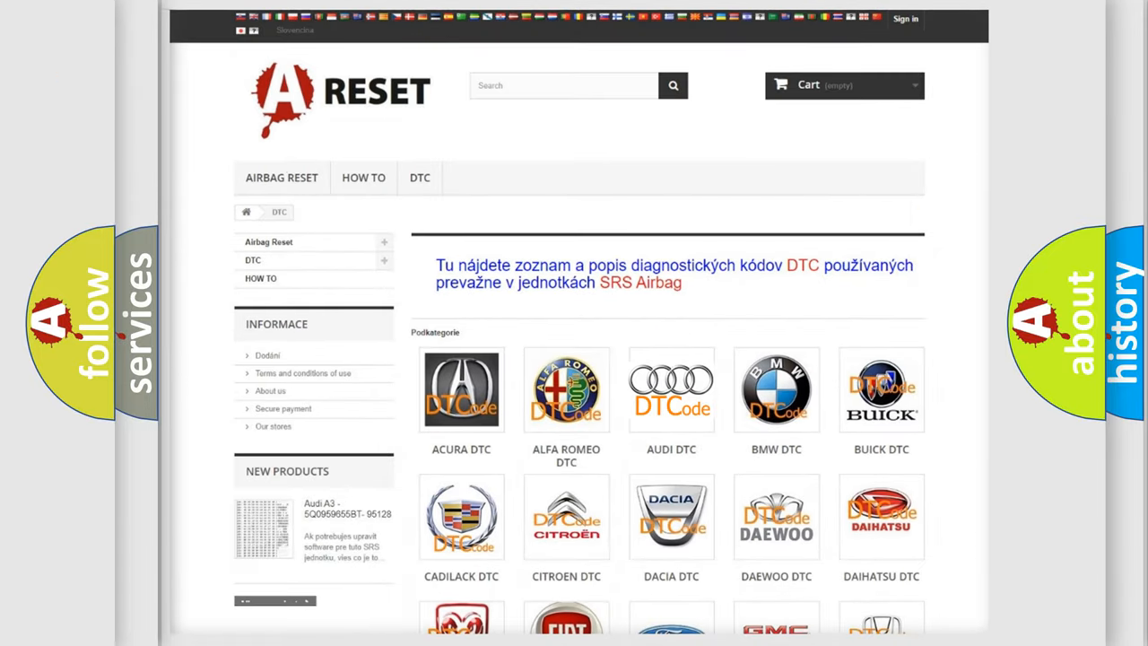
{"action": "left_click", "coordinate": [671, 387]}
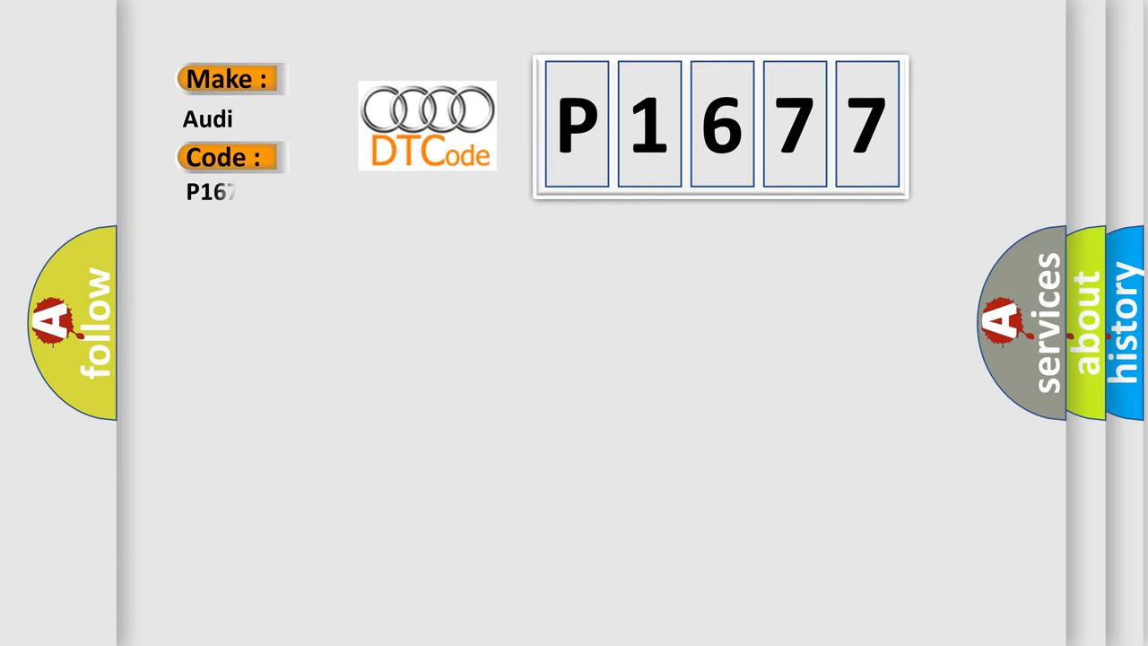
{"action": "type", "text": "77"}
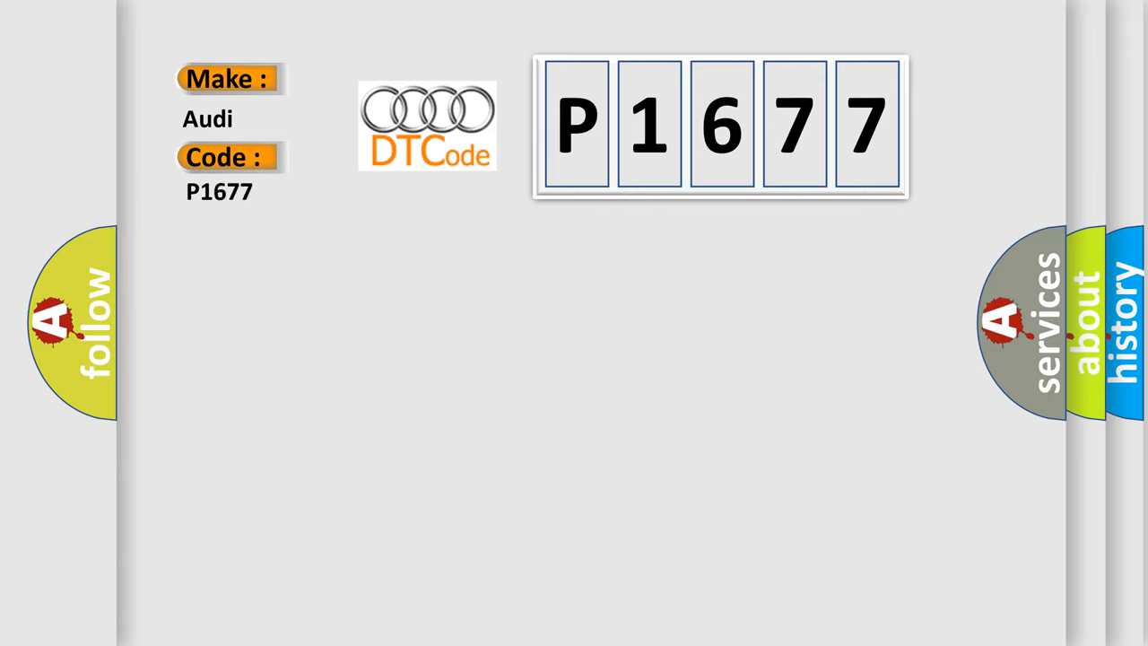